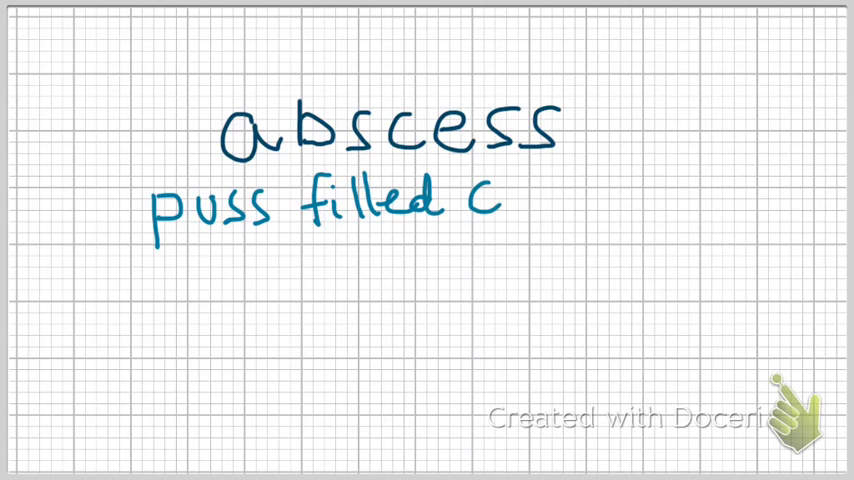
- Handwrite 'abscess' with the definition 'puss filled cavity' and a list item '- Brain'
text(avity)
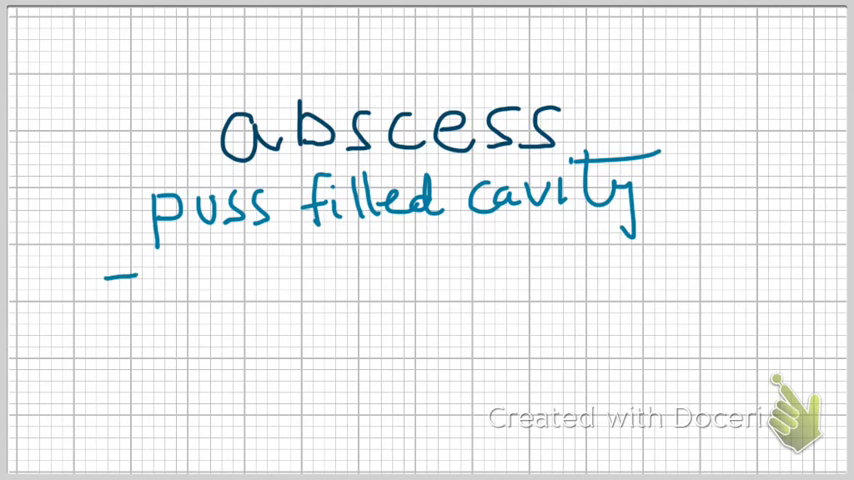
text(Brain)
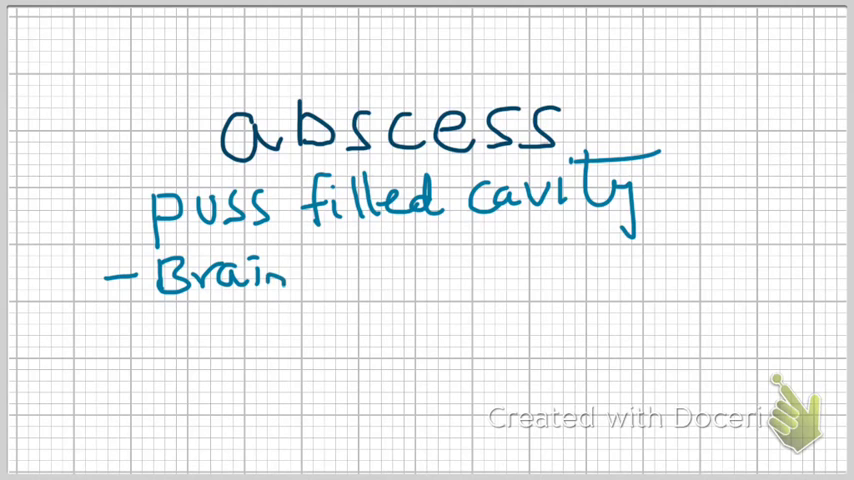
text(Absce)
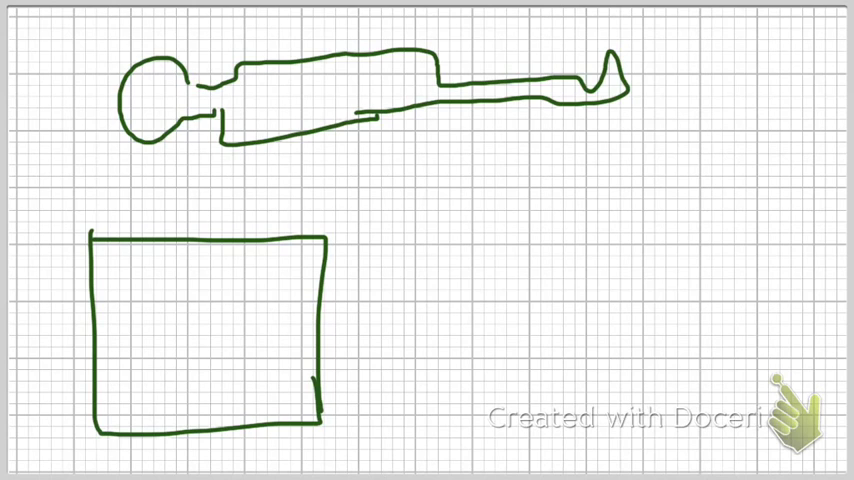
- Draw the green reclining body outline with a large rectangle beneath it
click(178, 332)
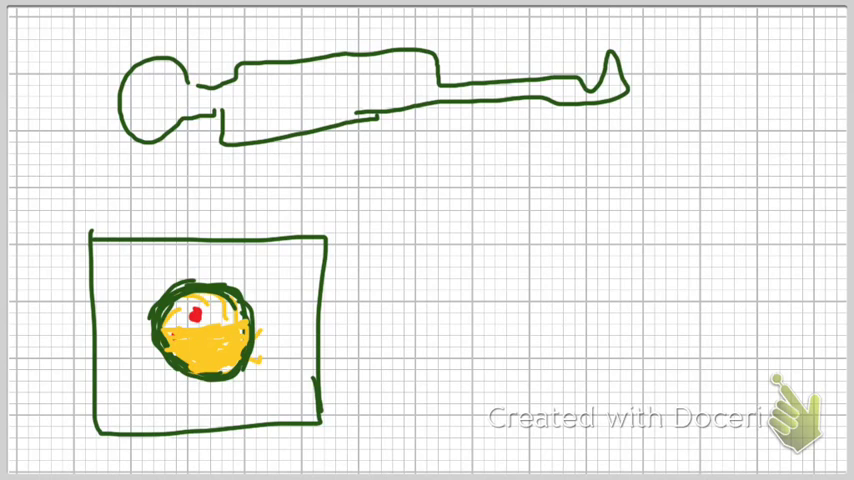
- Draw pink arrows converging on the cavity, including one from the right
drag(248, 292, 388, 211)
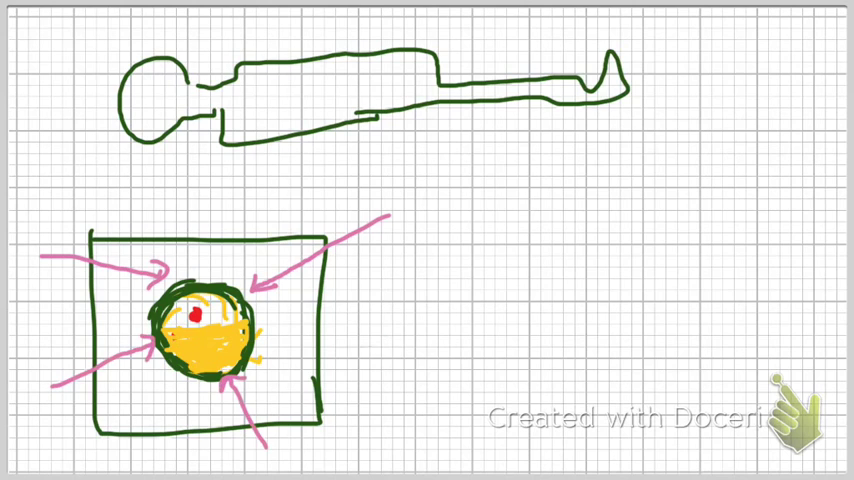
drag(260, 355, 385, 345)
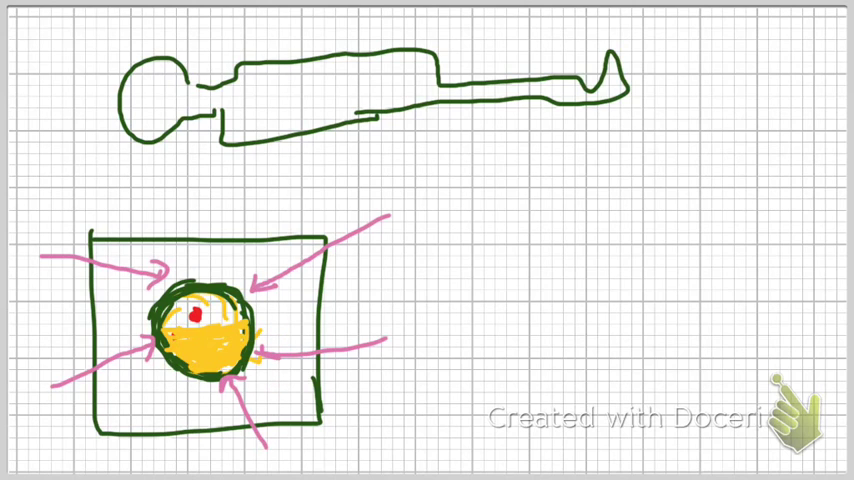